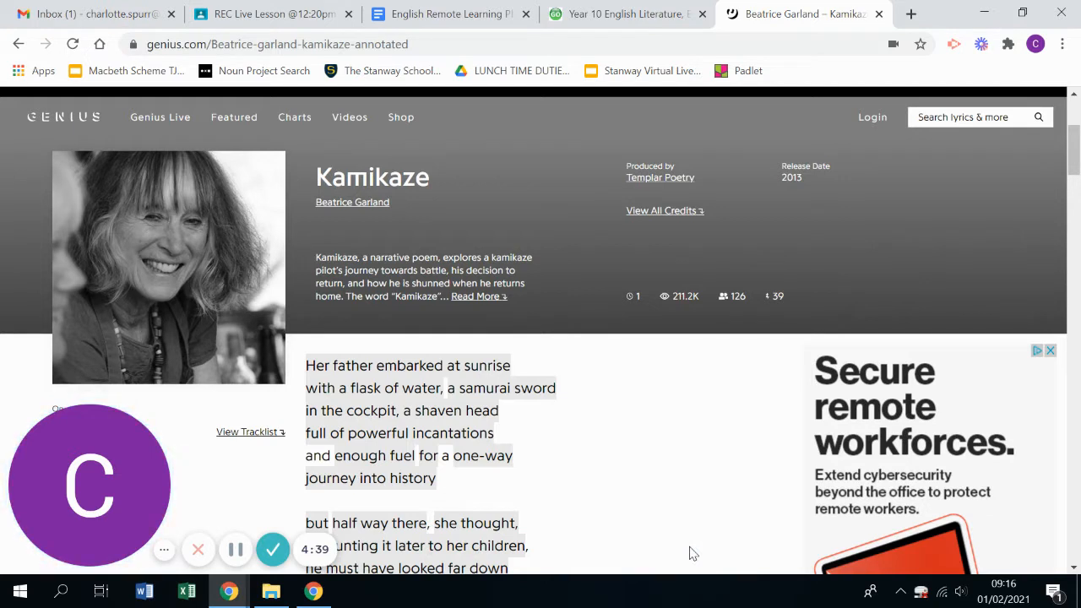
mouse_move(1063, 327)
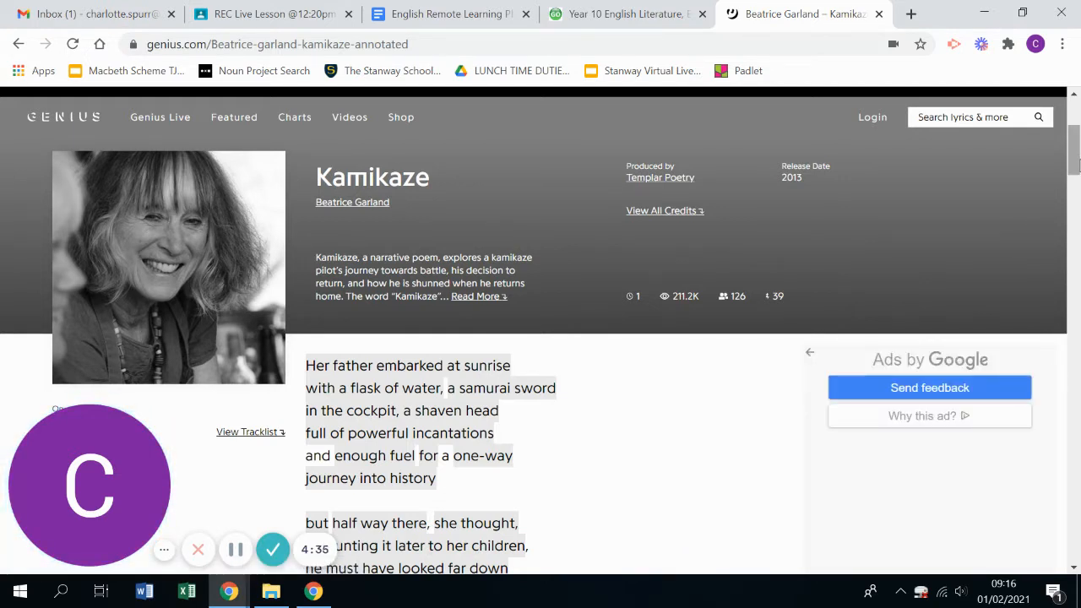
Step: Expand 'Read More' and read the About write-up on the word's origin, inspiration and kamikaze pilots
scroll(down, 3)
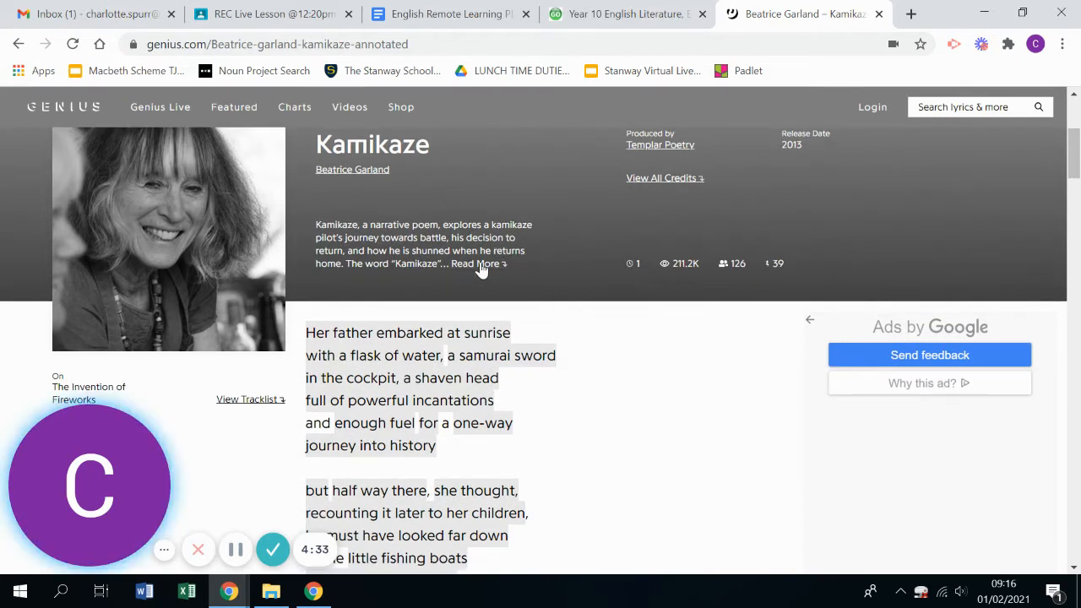
mouse_move(481, 264)
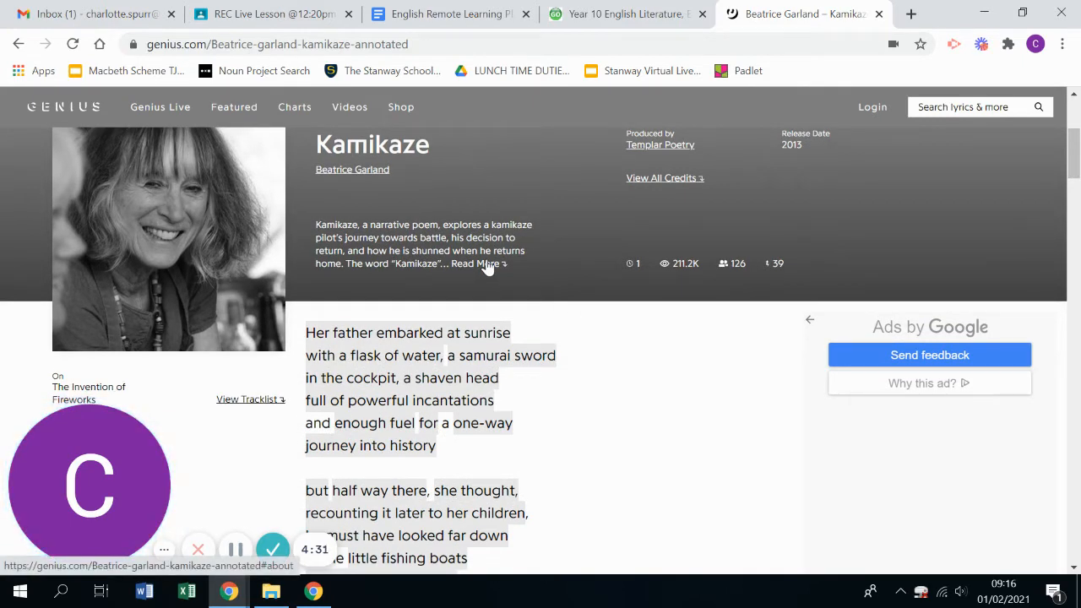
click(480, 264)
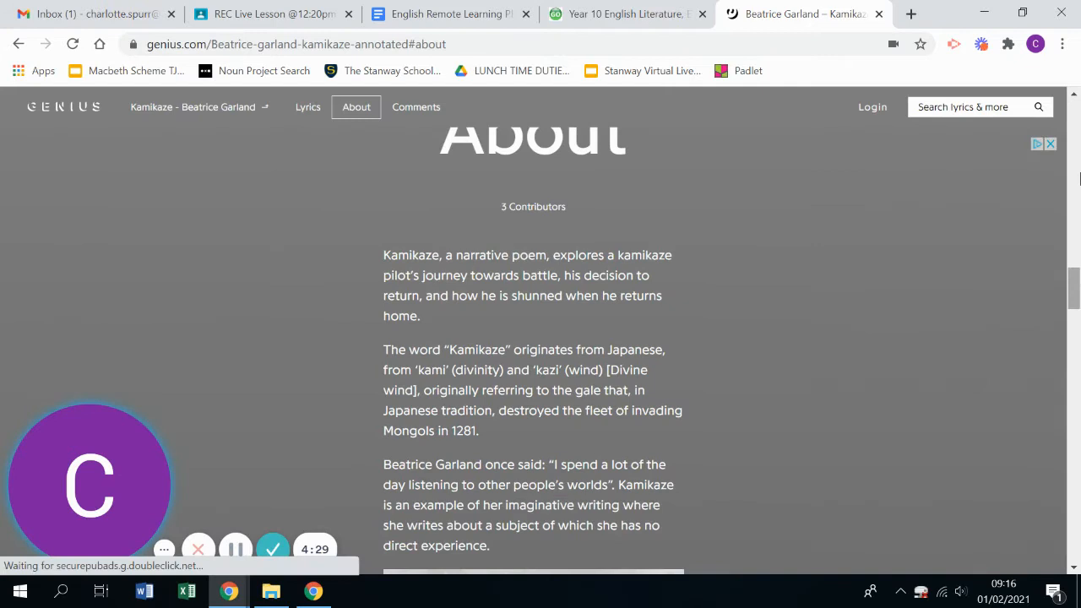
scroll(up, 3)
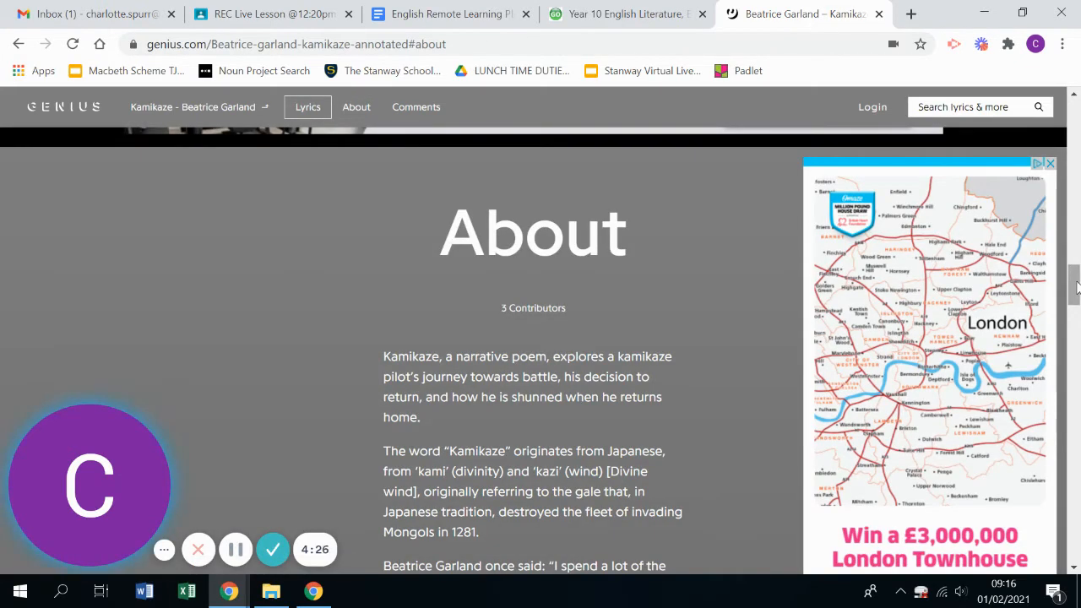
scroll(down, 3)
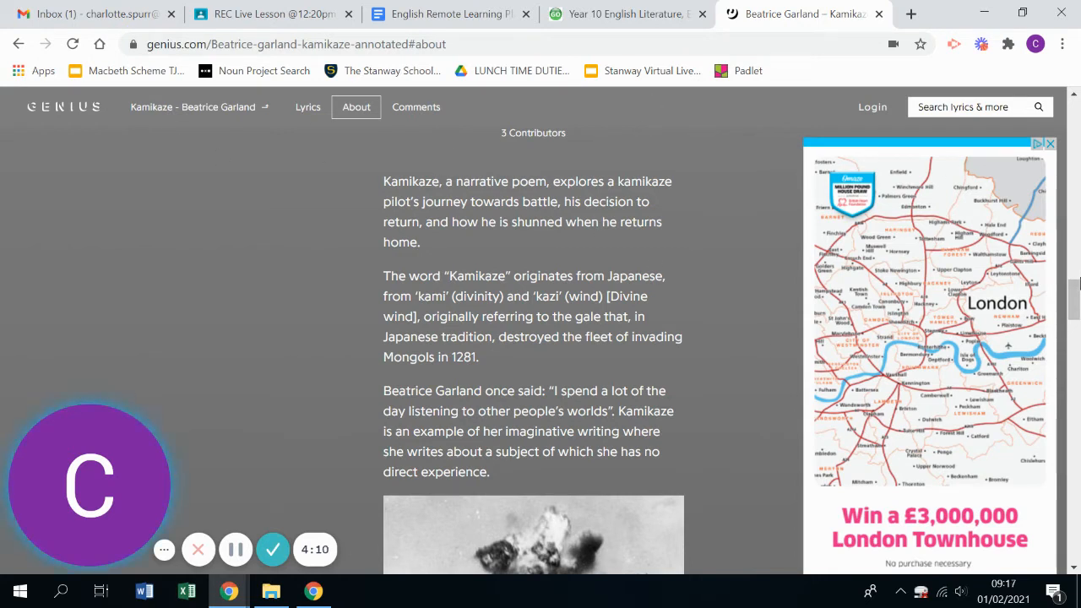
scroll(down, 3)
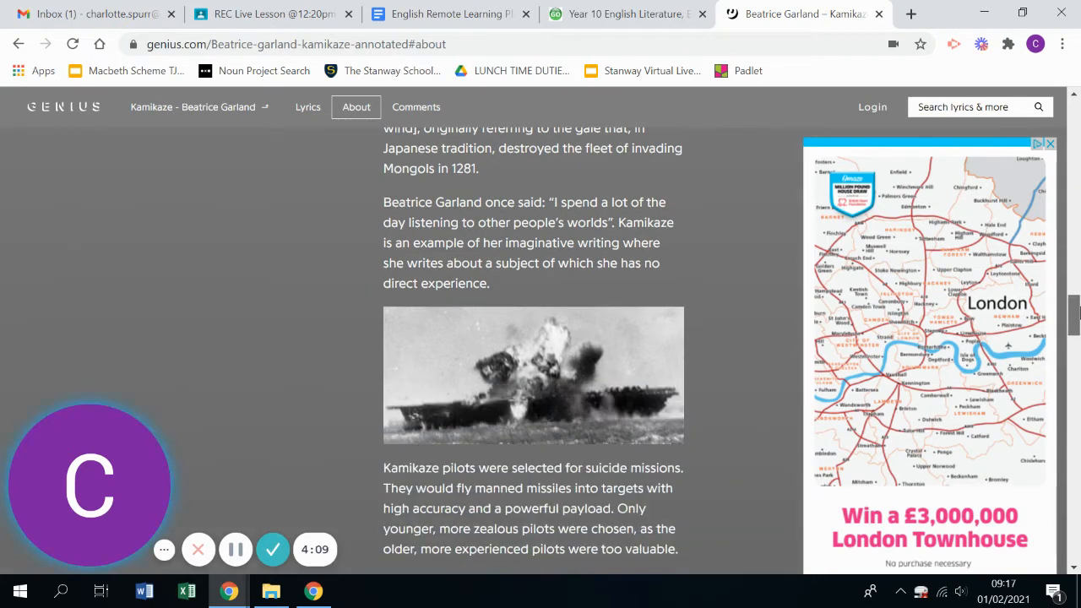
scroll(down, 3)
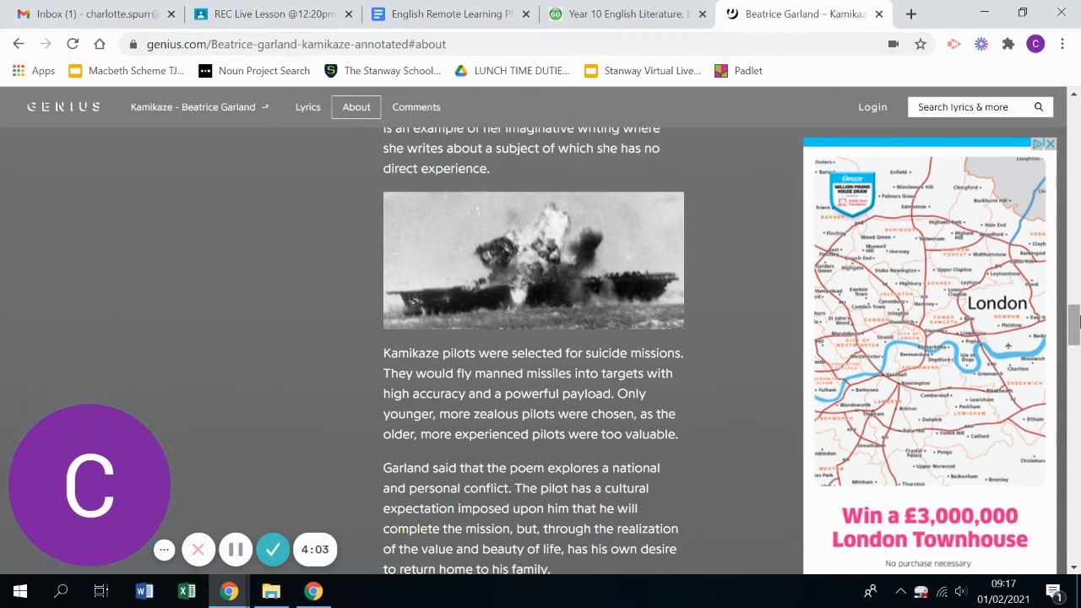
Step: Return to the lyrics and read down through the poem's opening and middle stanzas
click(19, 44)
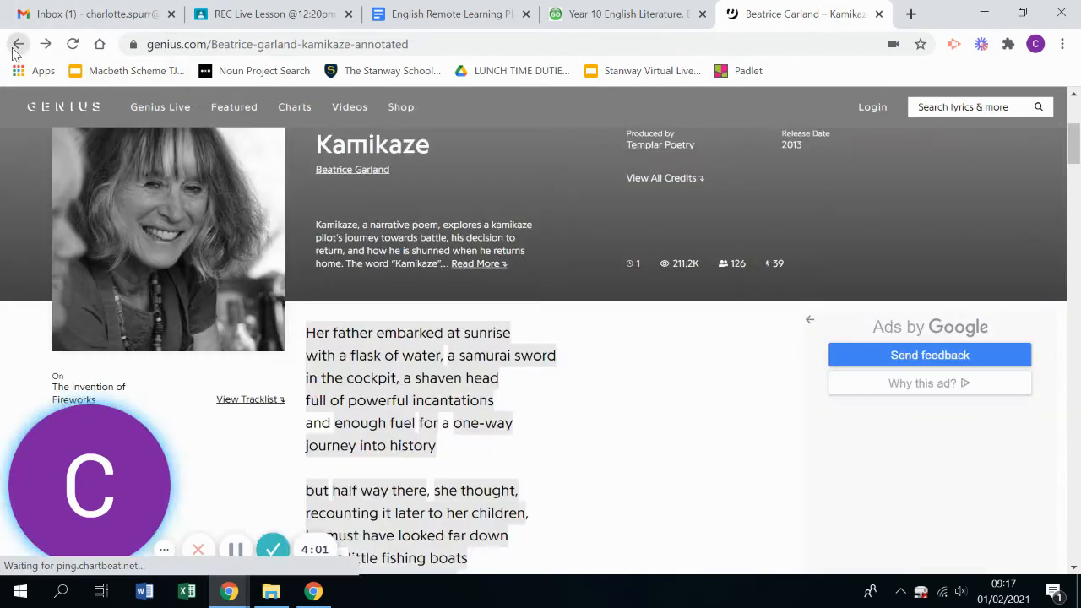
scroll(down, 3)
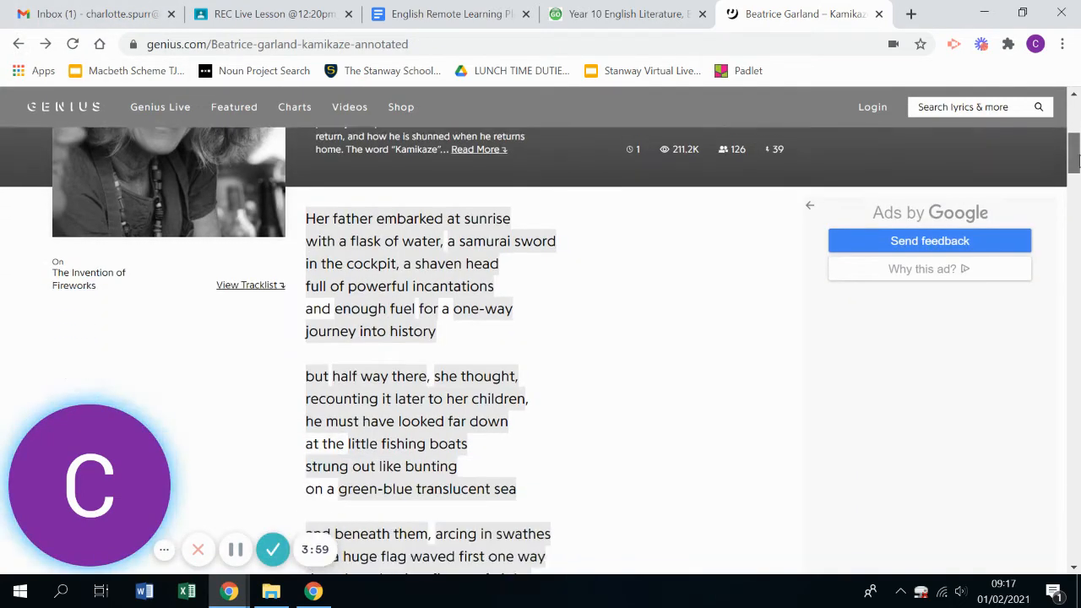
scroll(down, 3)
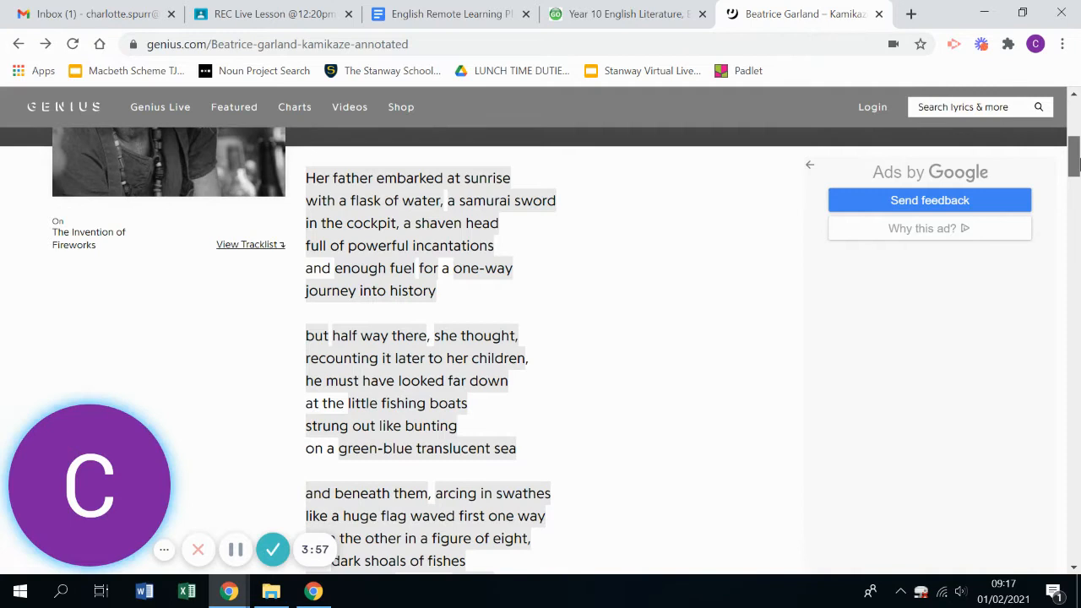
scroll(down, 3)
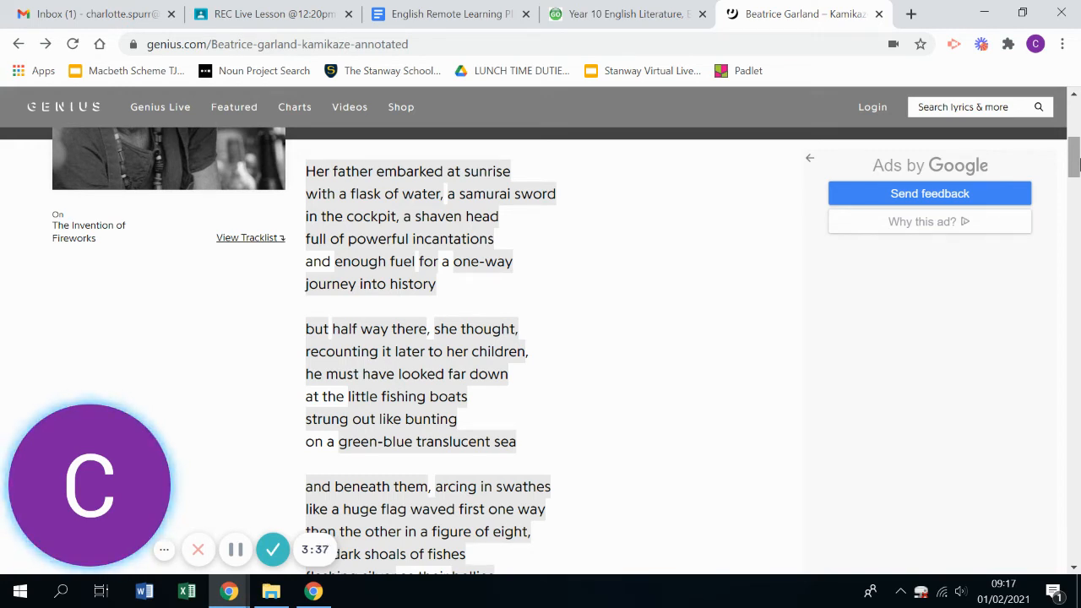
scroll(down, 3)
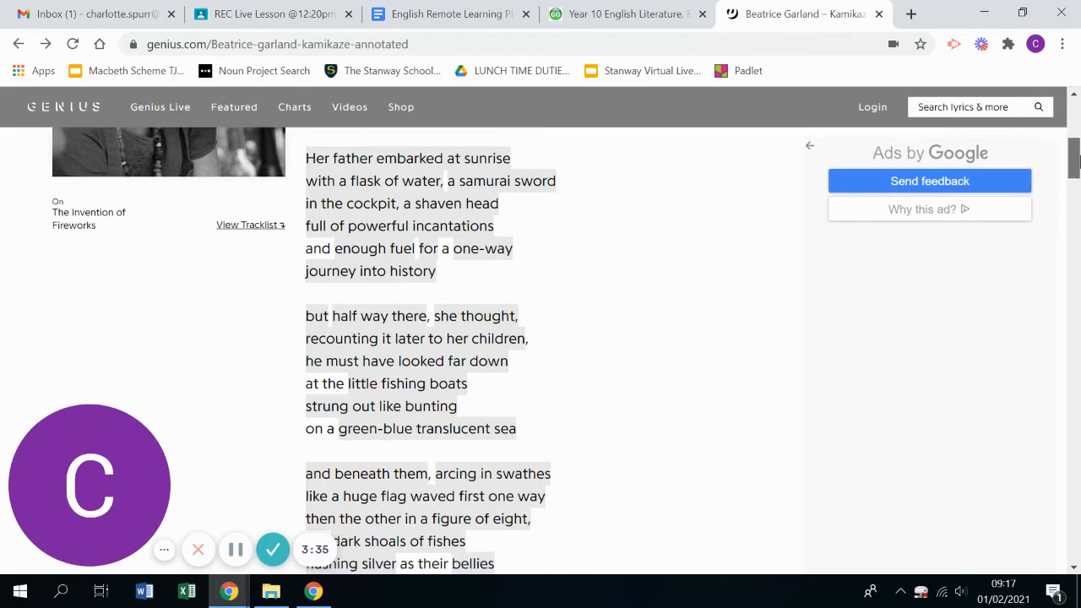
scroll(down, 3)
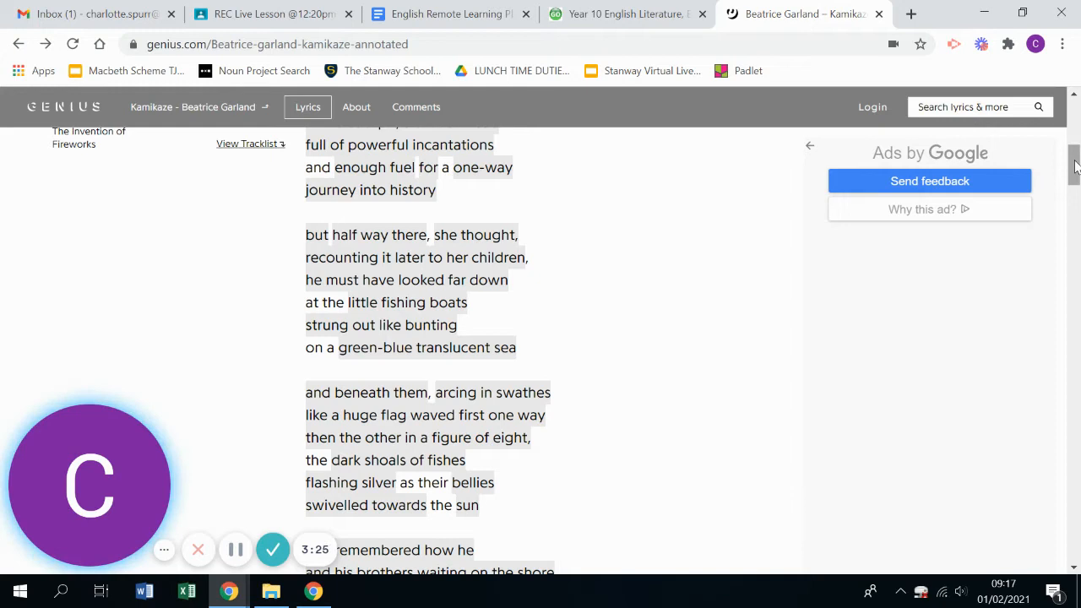
Step: Continue reading to the poem's final line, then go back toward the opening stanza
scroll(down, 3)
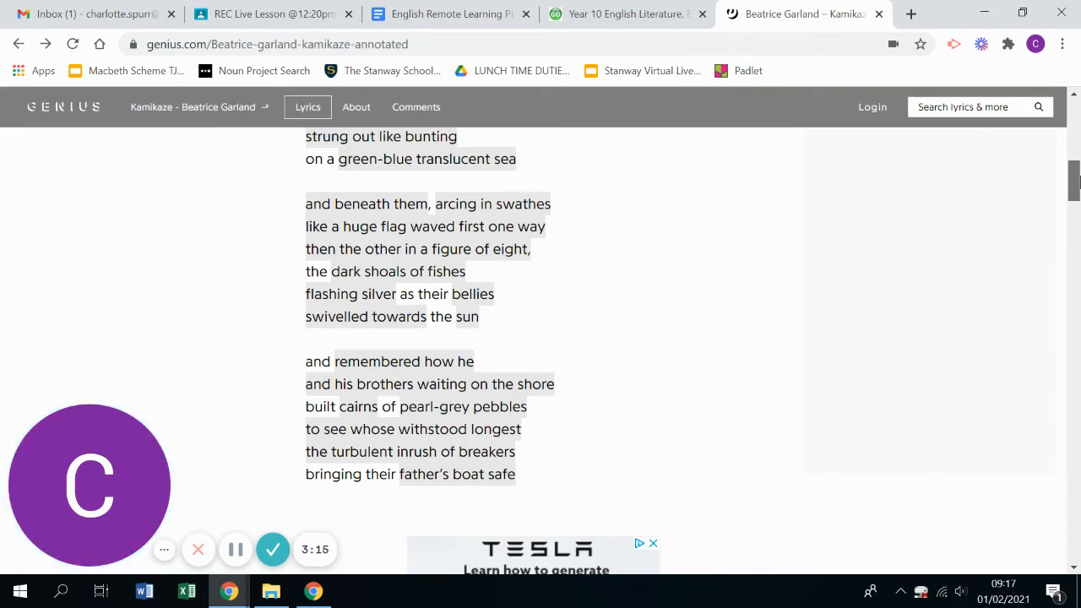
scroll(down, 3)
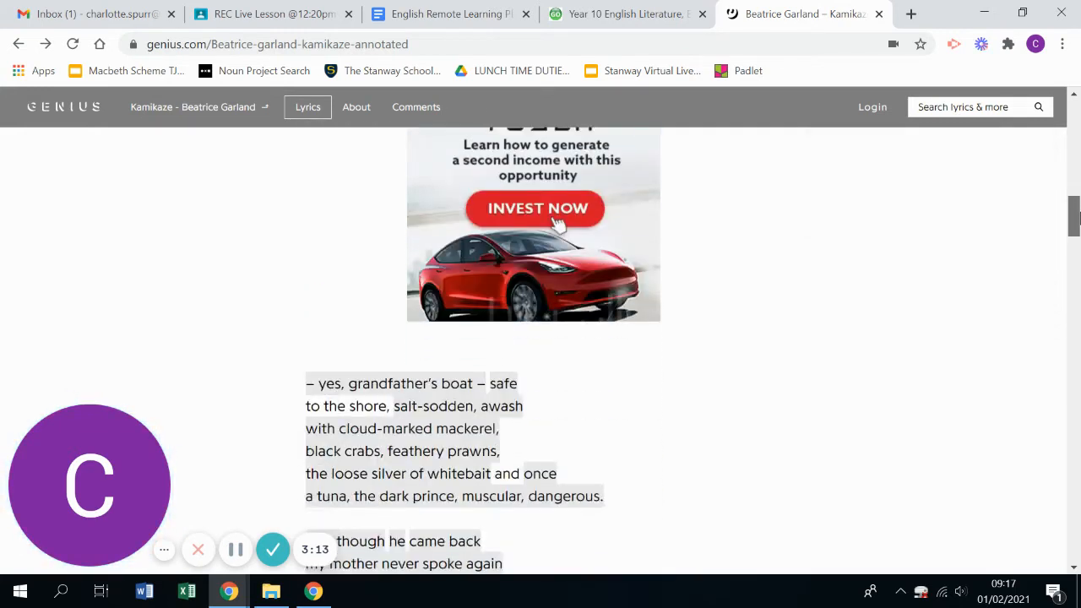
scroll(down, 3)
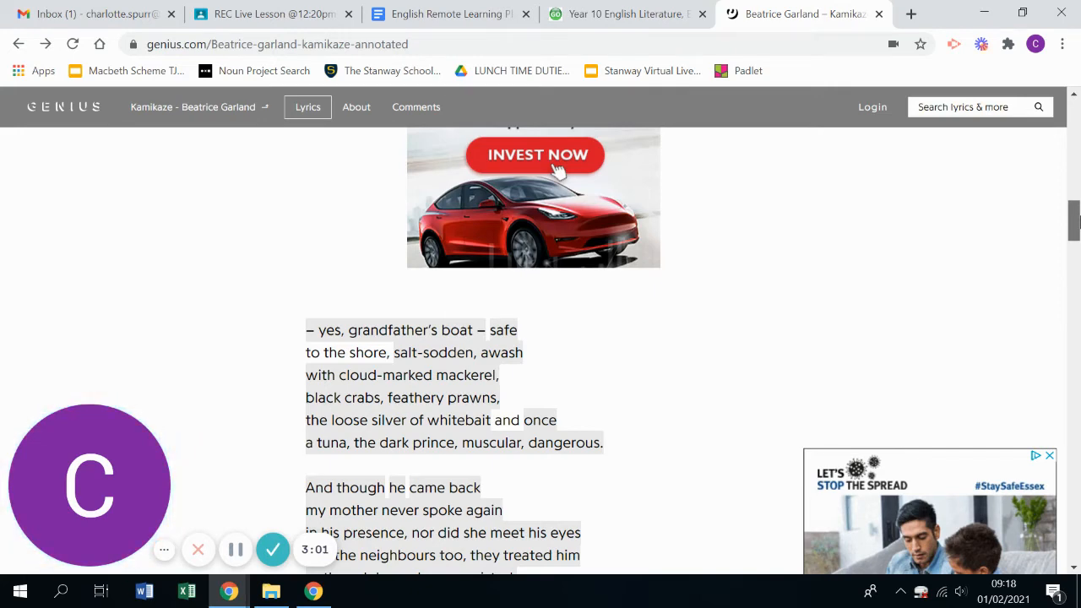
scroll(down, 3)
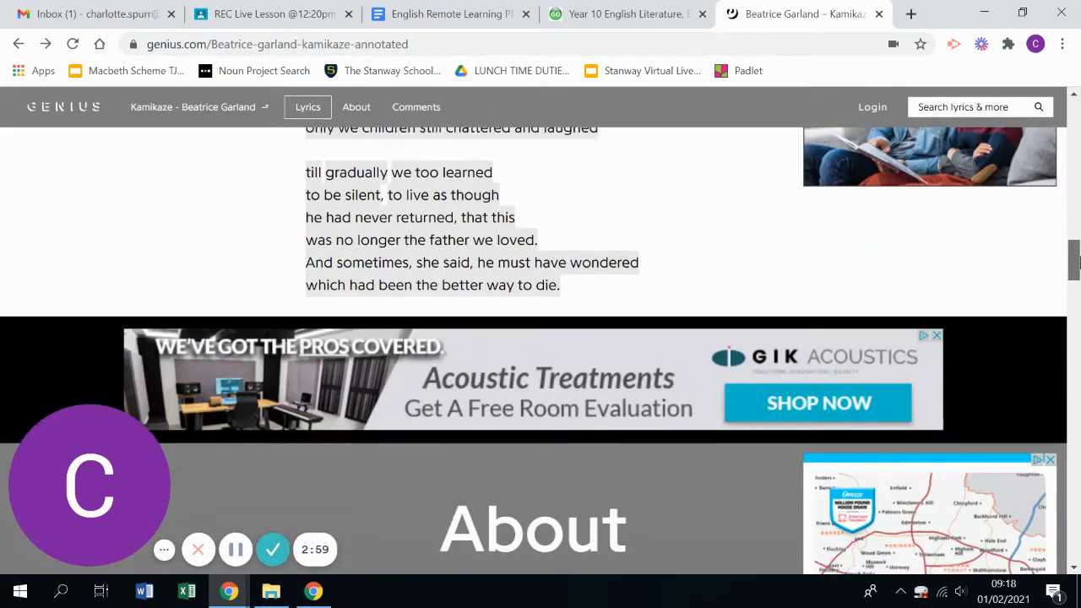
scroll(up, 3)
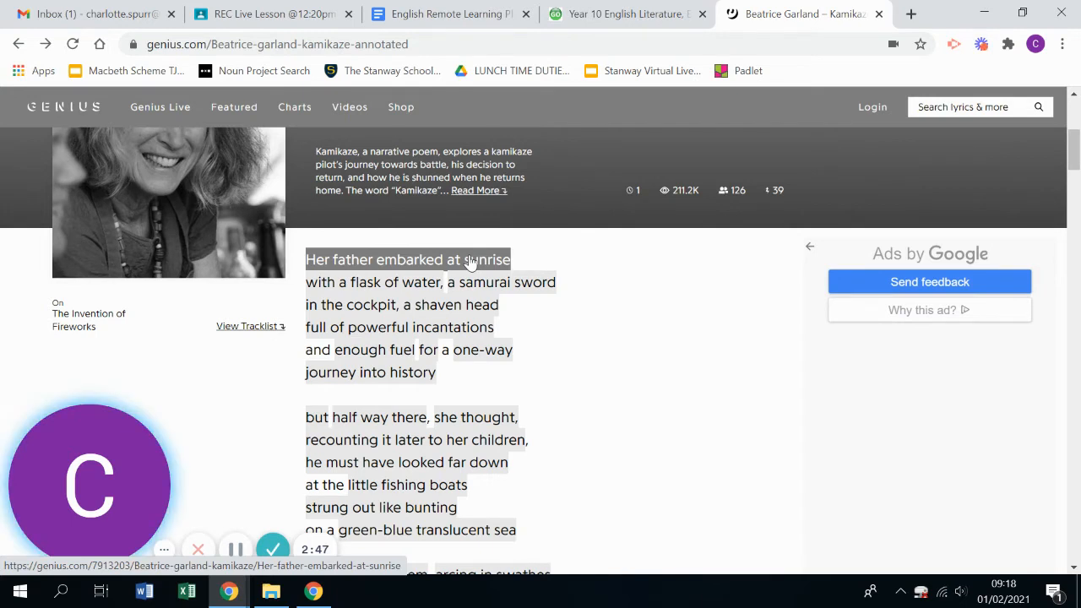
Step: Read the 'Her father embarked at sunrise' annotation on dramatic monologue and sunrise imagery
click(409, 260)
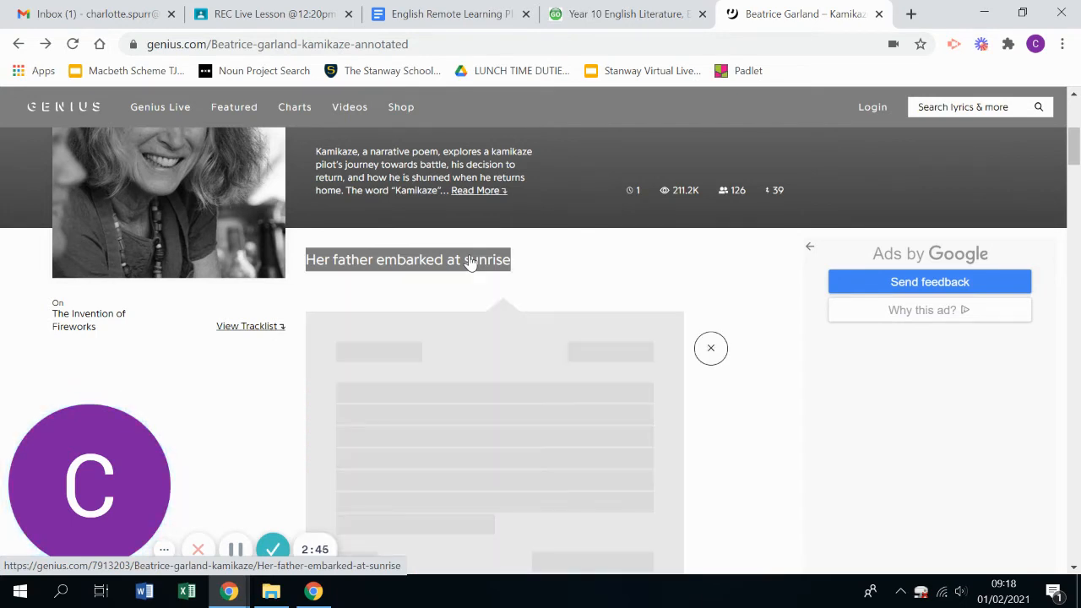
click(409, 260)
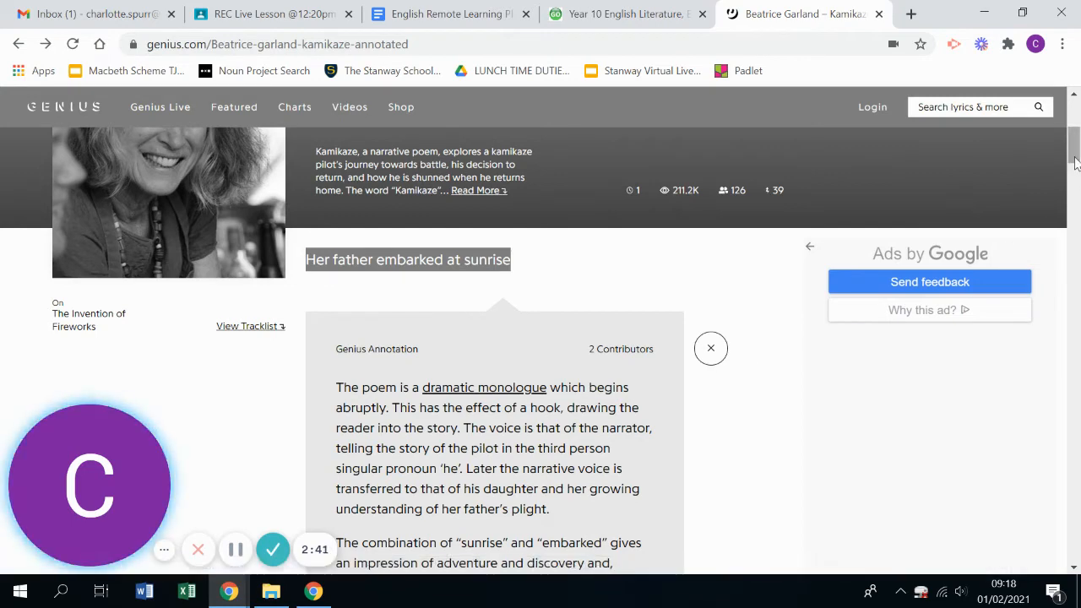
scroll(down, 3)
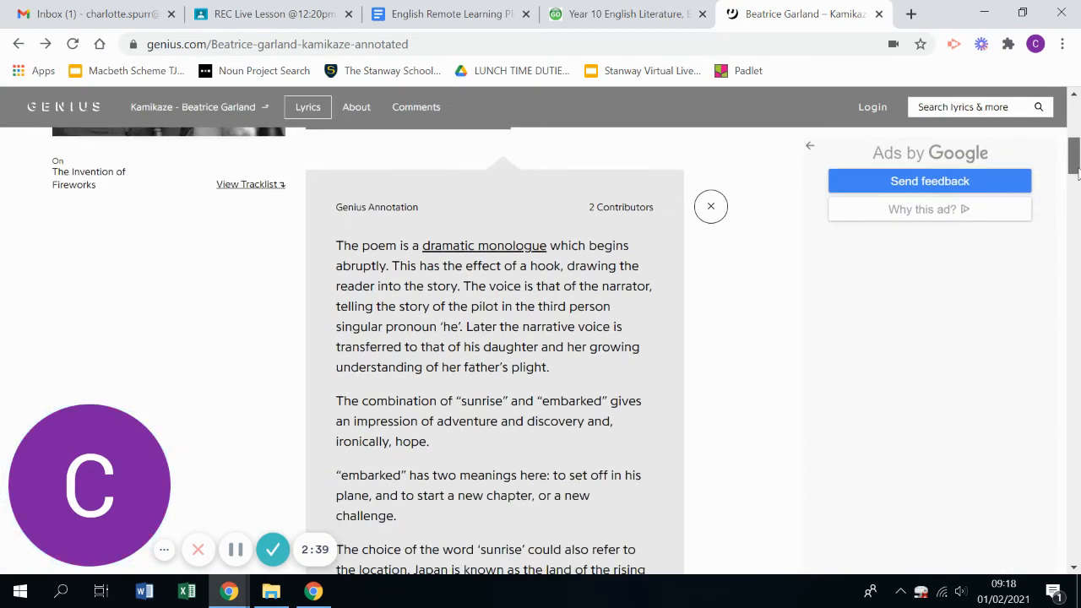
scroll(down, 3)
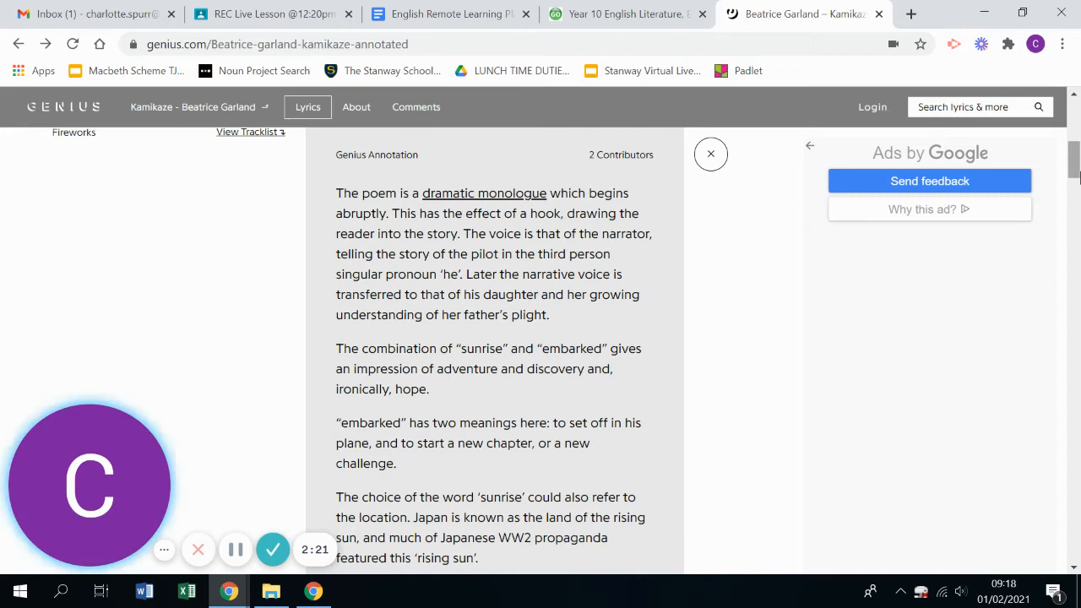
mouse_move(537, 449)
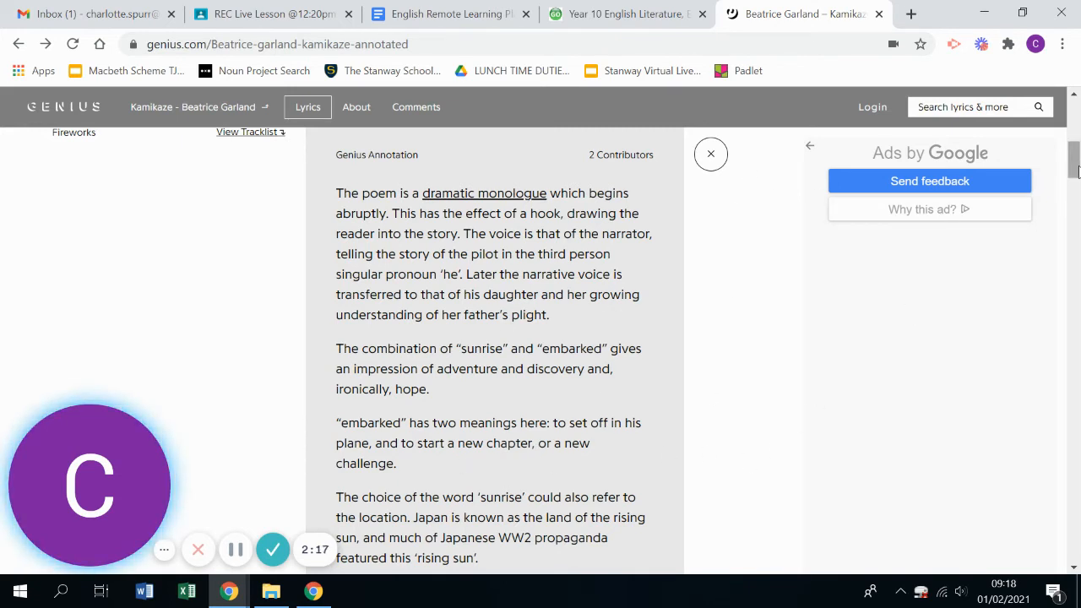
scroll(down, 3)
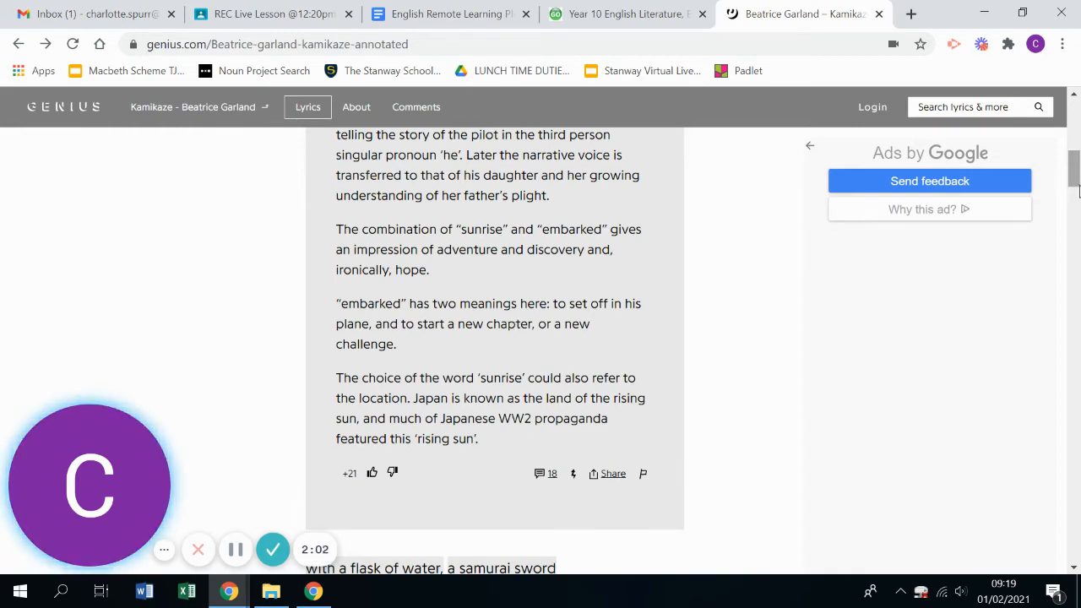
scroll(up, 3)
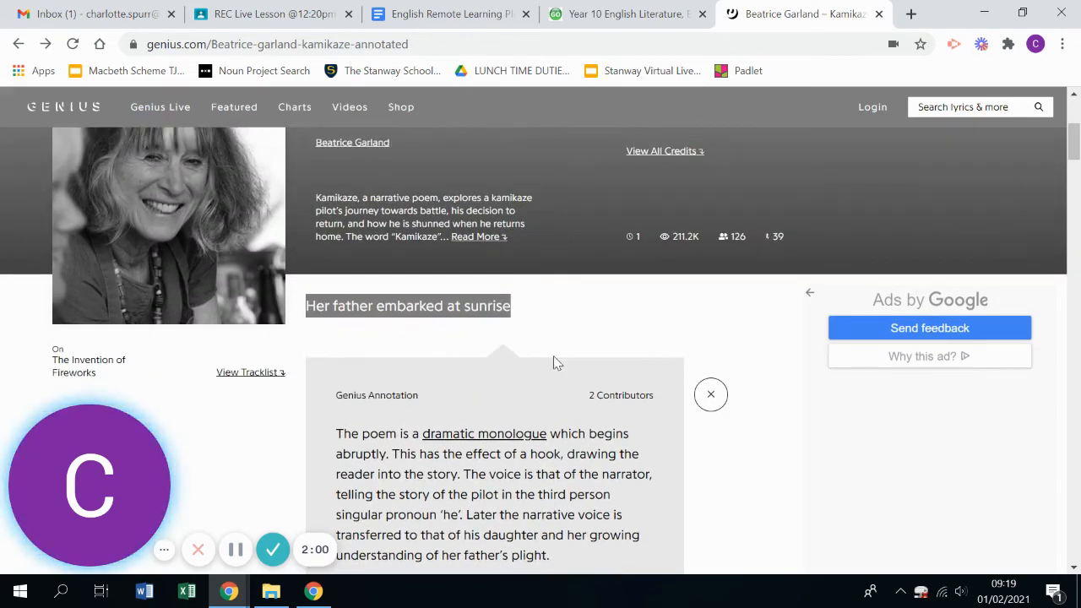
Step: Close the opening-line annotation so the first stanzas show again
click(709, 395)
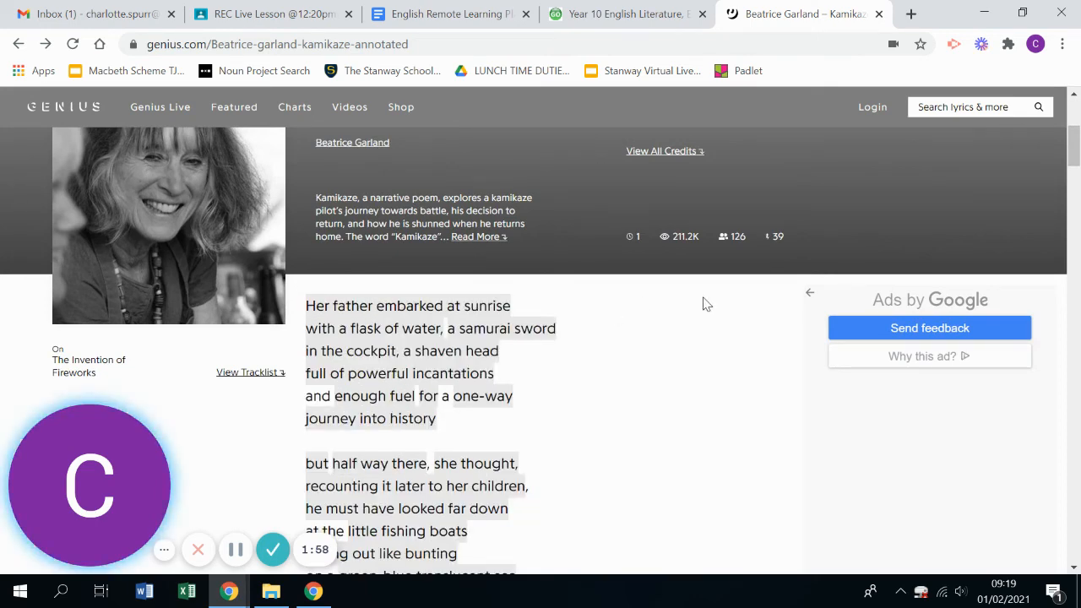
mouse_move(408, 306)
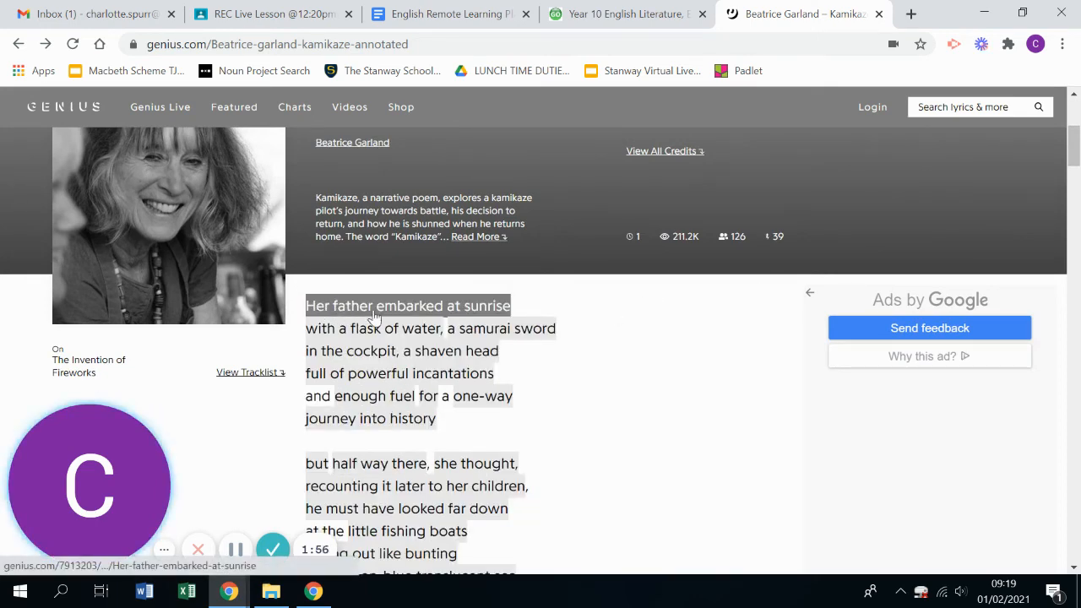
mouse_move(330, 310)
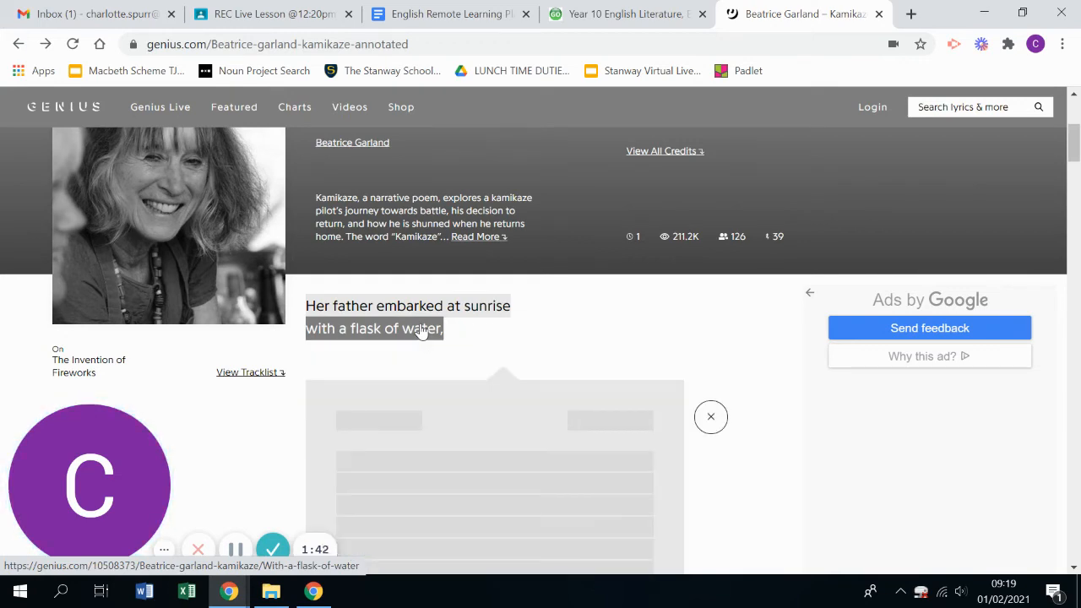
Step: Read the 'with a flask of water,' annotation contrasting water as life with the samurai sword
click(374, 327)
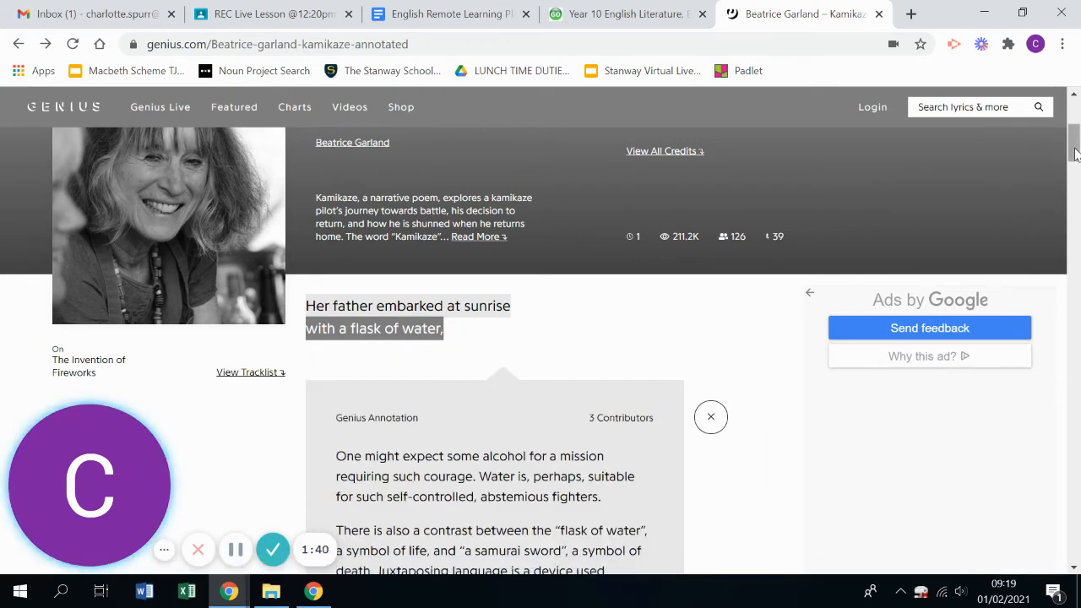
scroll(down, 3)
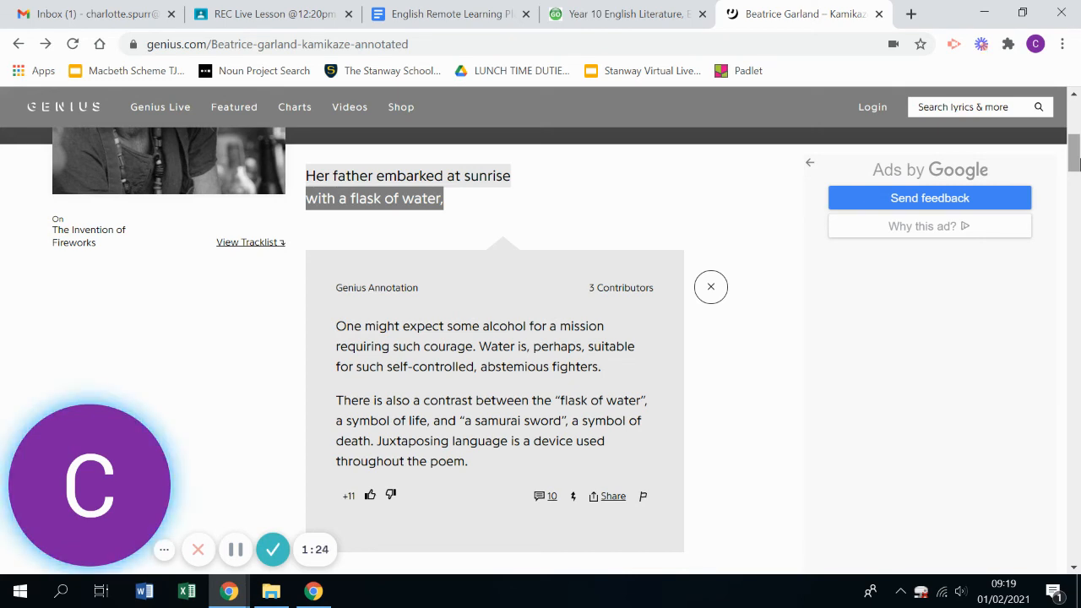
Step: Close the flask-of-water annotation and read on into the second and third stanzas
click(709, 287)
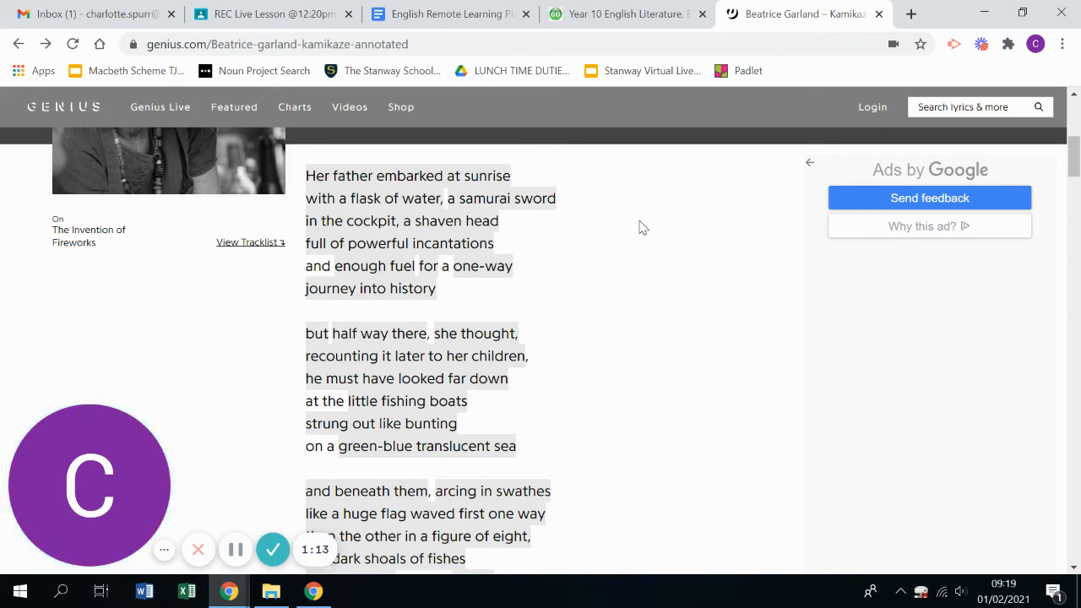
mouse_move(537, 260)
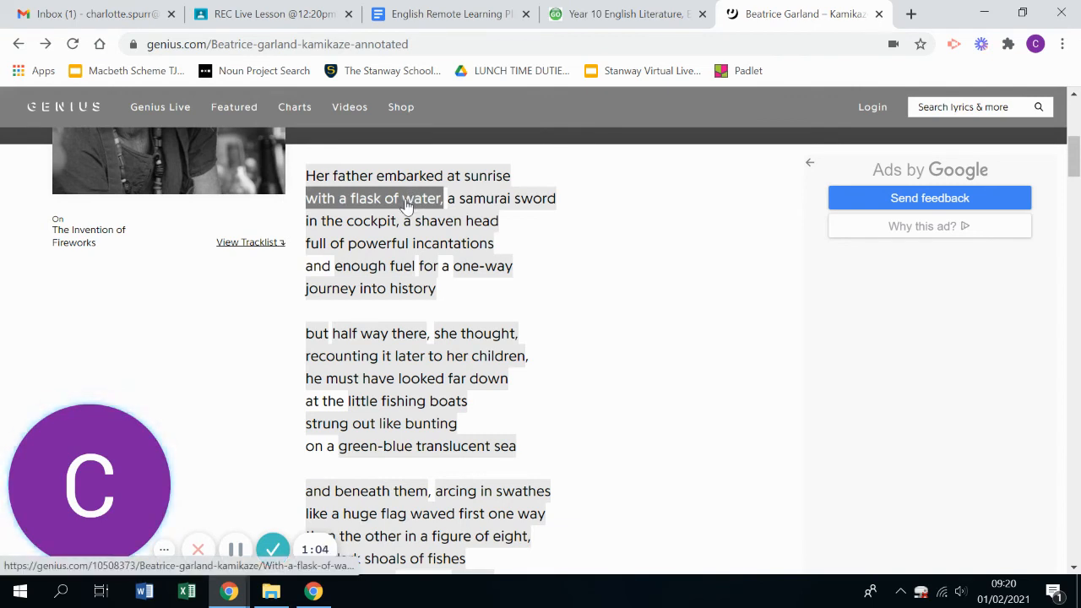
mouse_move(578, 297)
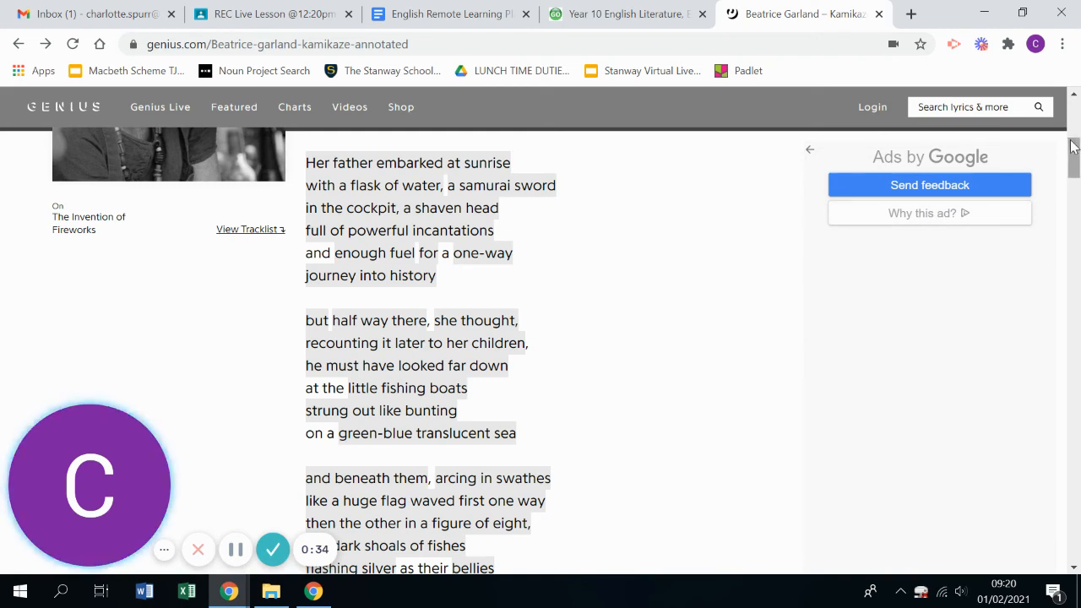
scroll(down, 3)
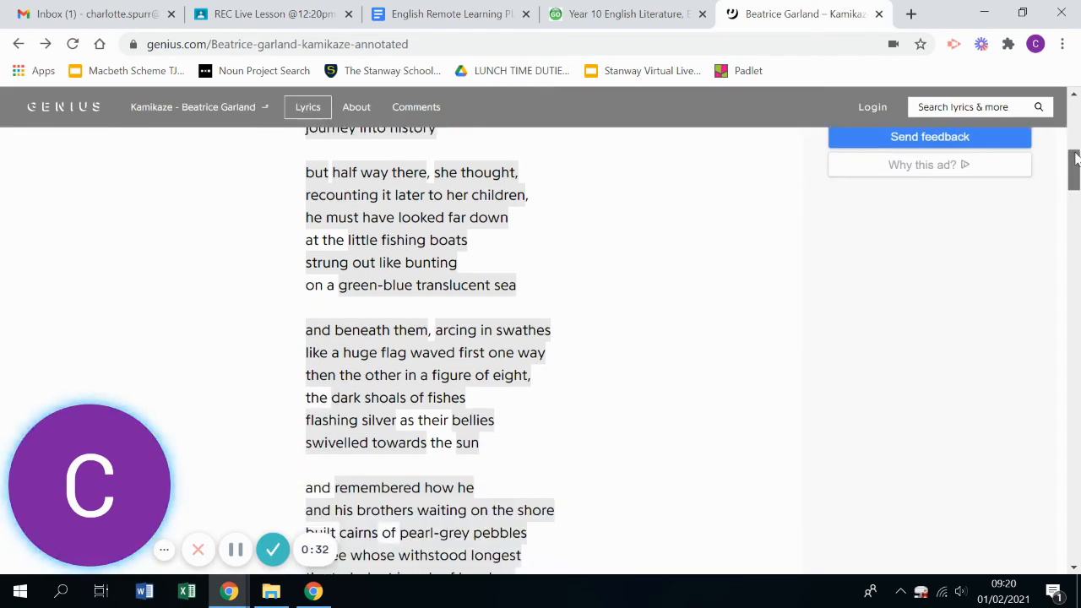